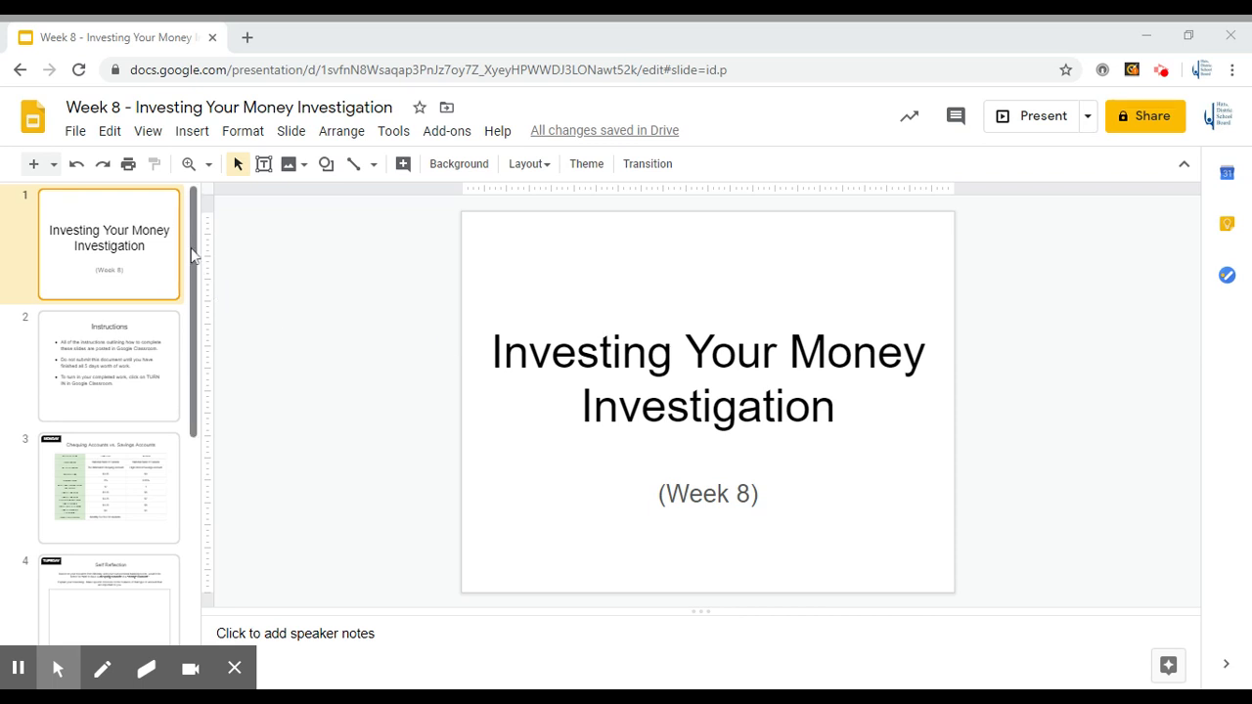
# Step: Navigate to slide 7, "Types of Investments", with the risk/reward axis
pyautogui.scroll(-3)
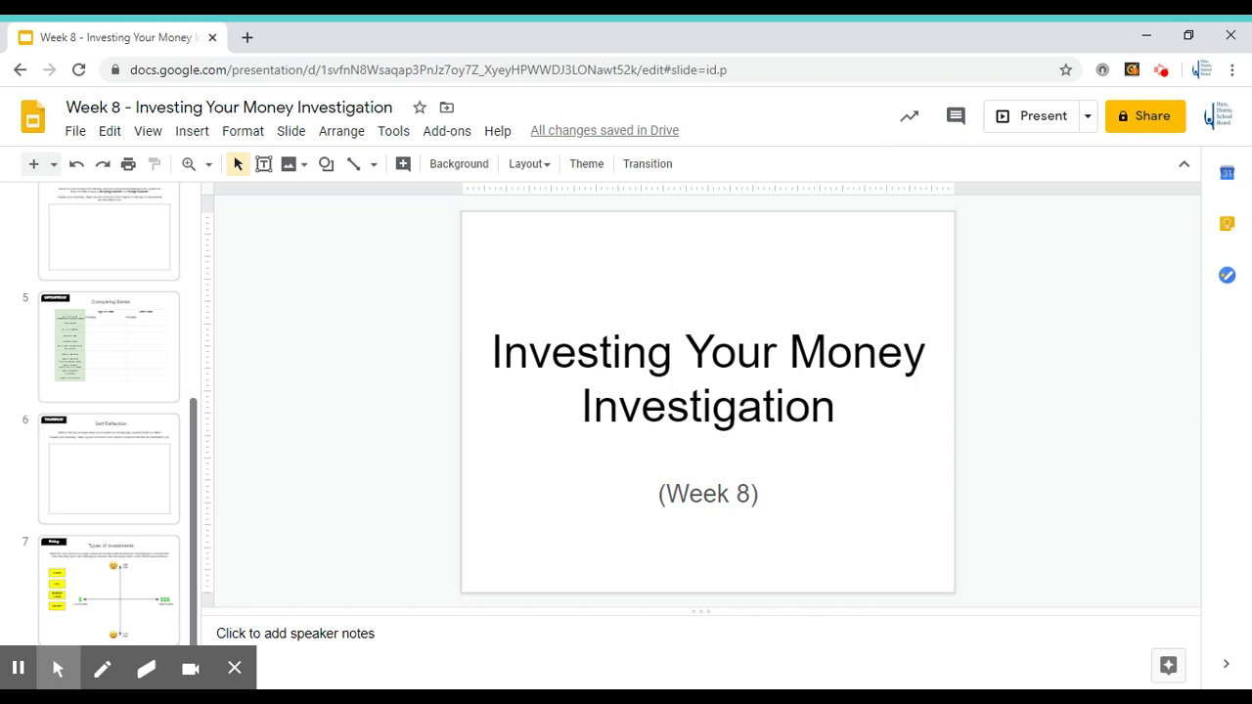
pyautogui.click(110, 587)
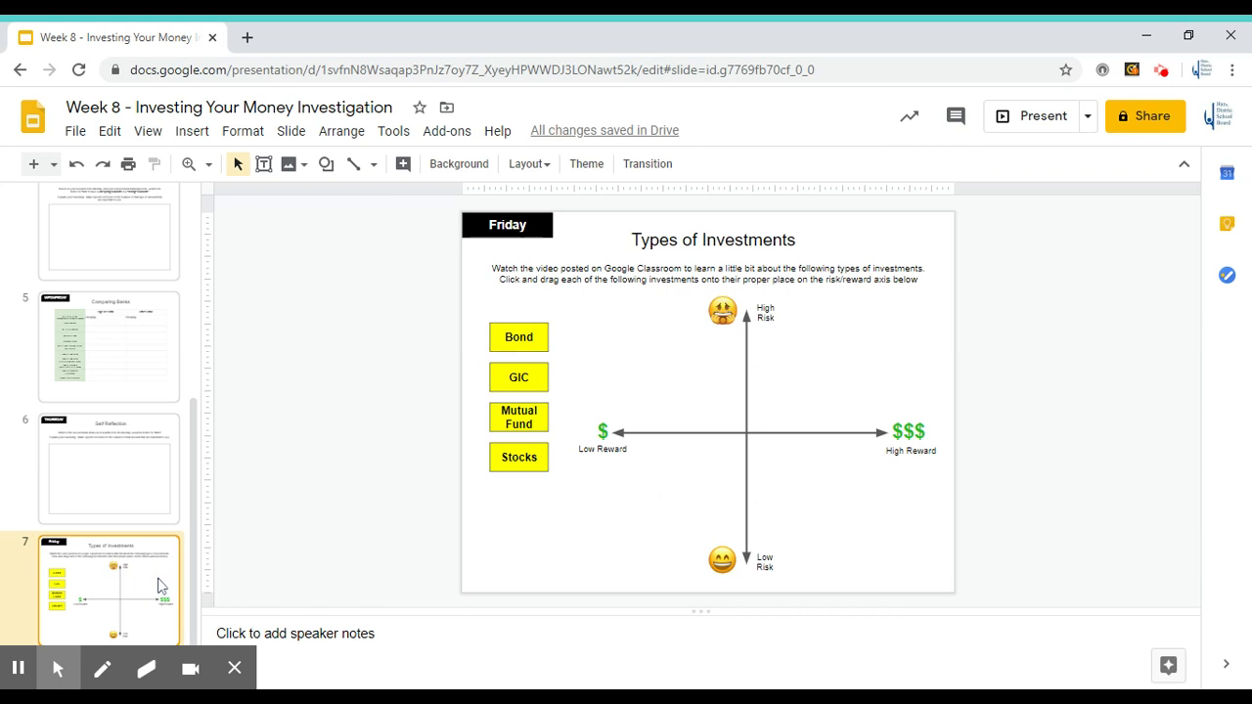
pyautogui.moveTo(697, 255)
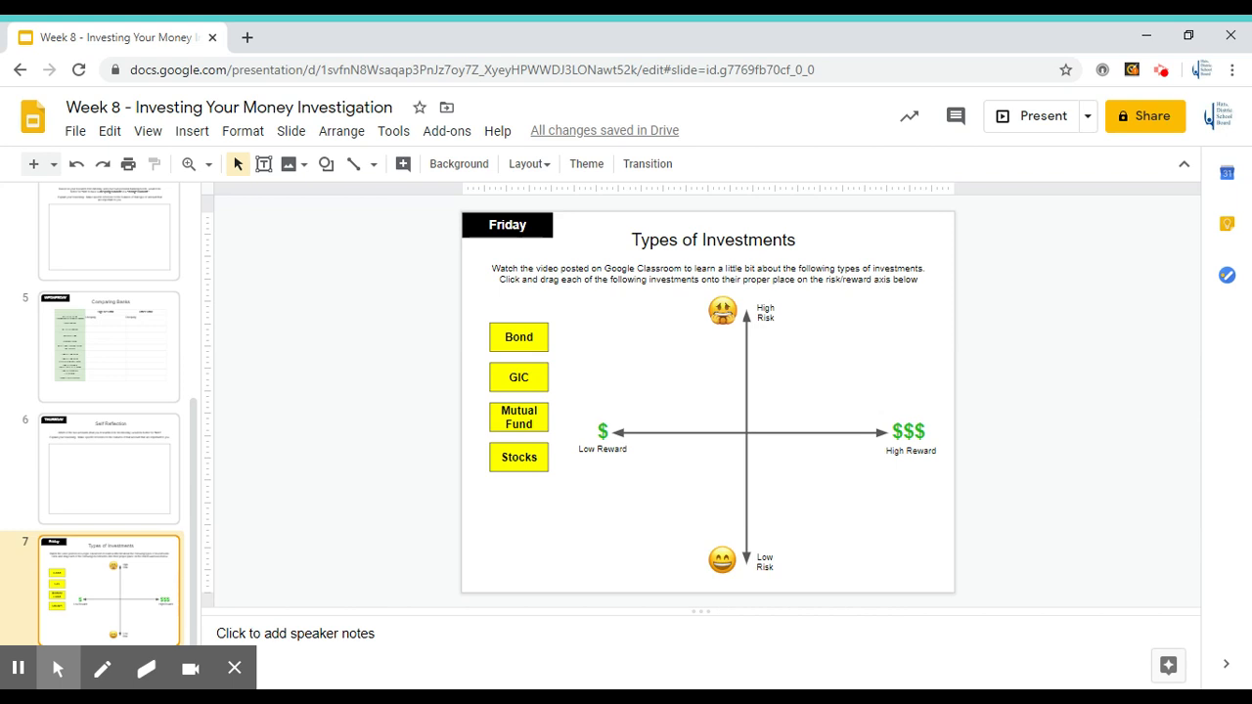
pyautogui.moveTo(603, 433)
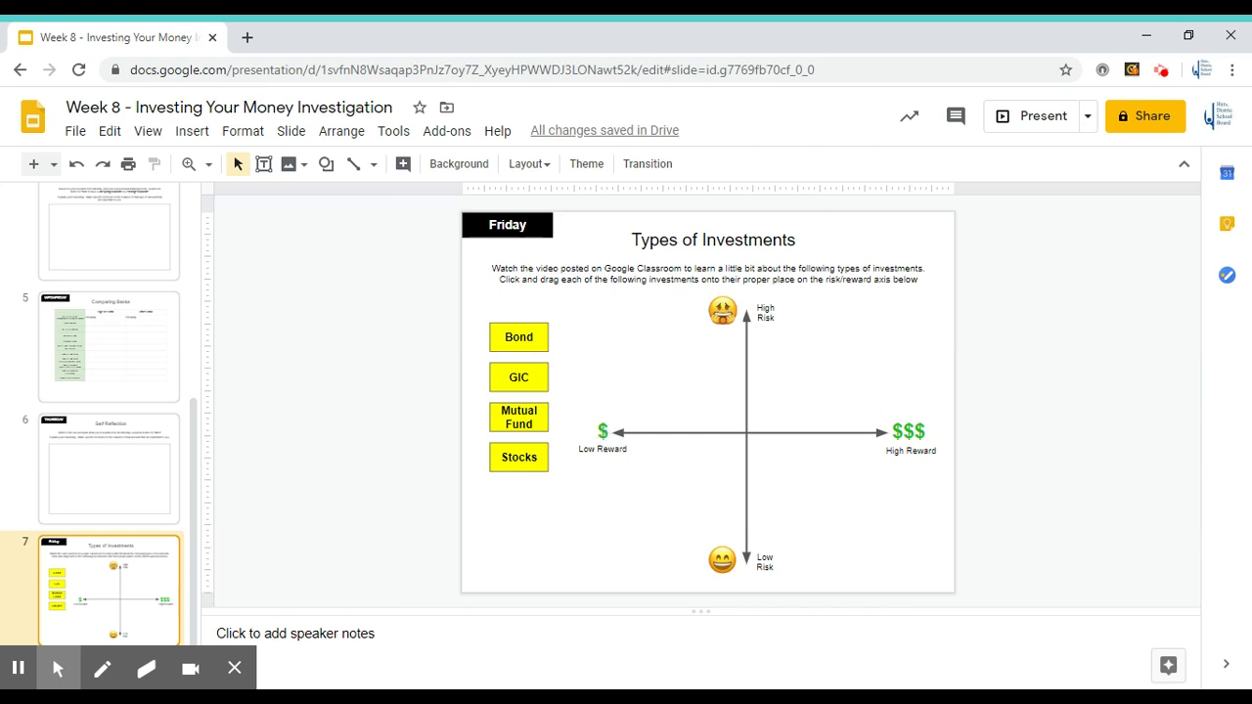
pyautogui.moveTo(951, 477)
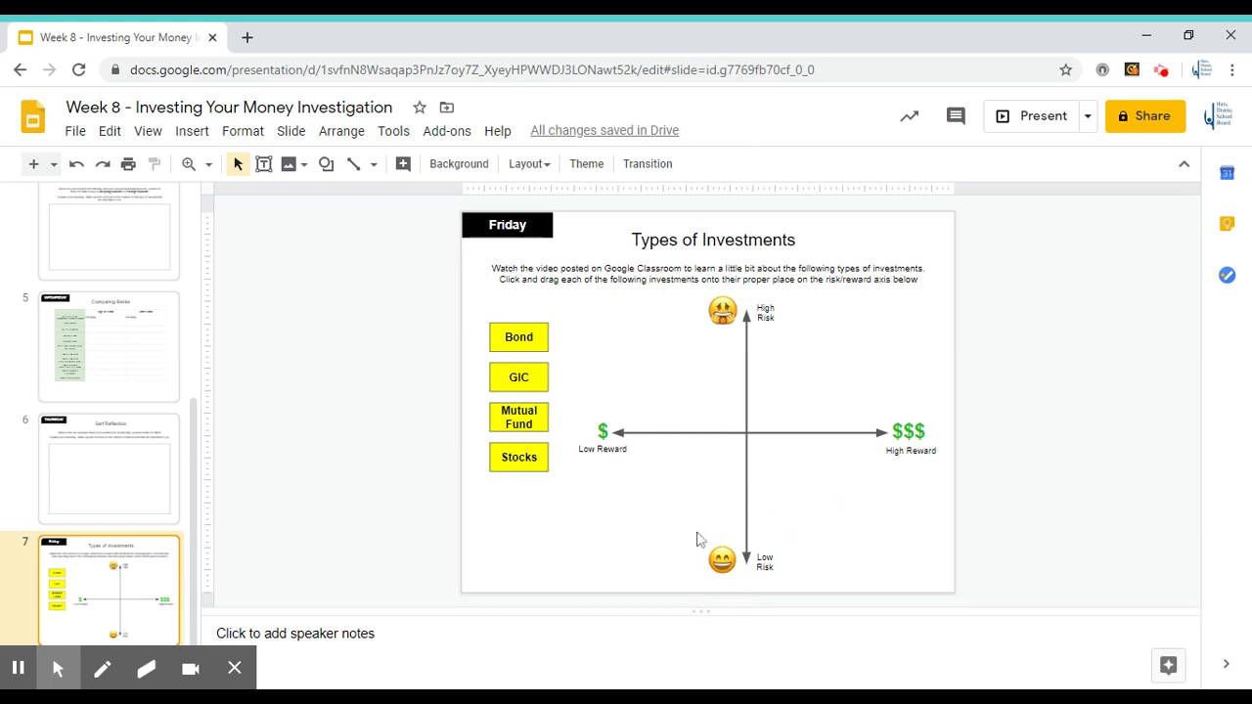
pyautogui.moveTo(754, 575)
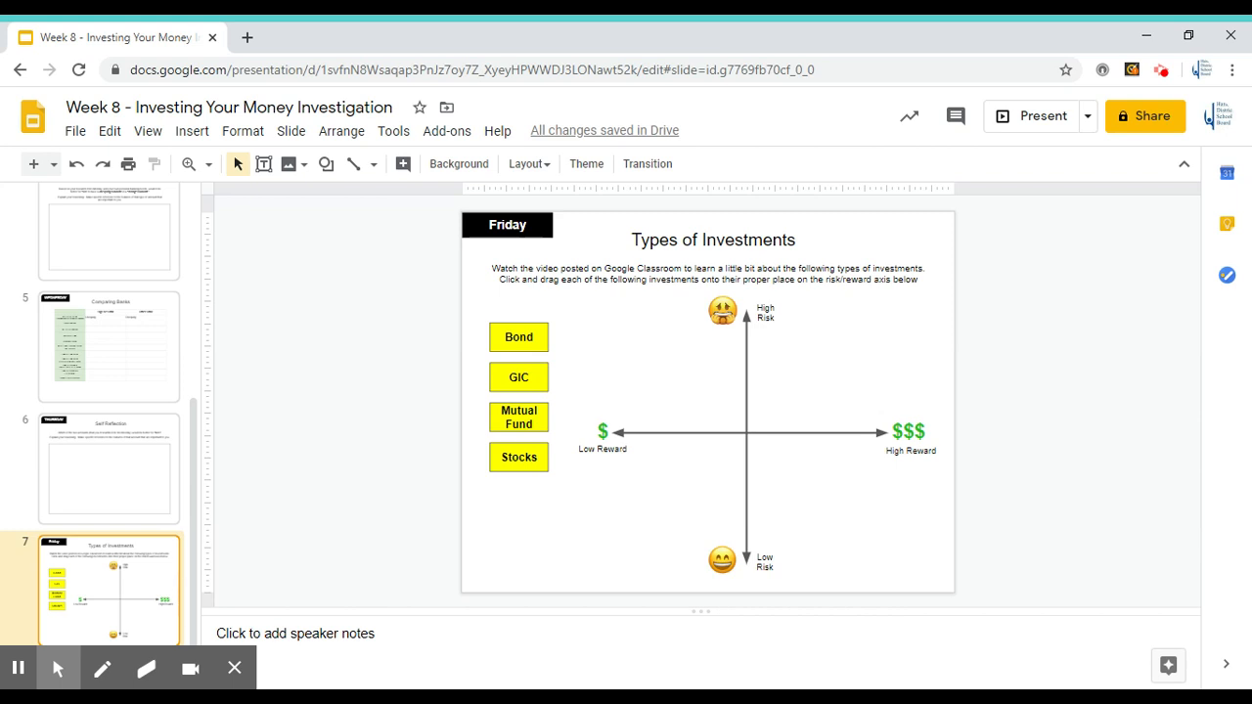
pyautogui.moveTo(870, 467)
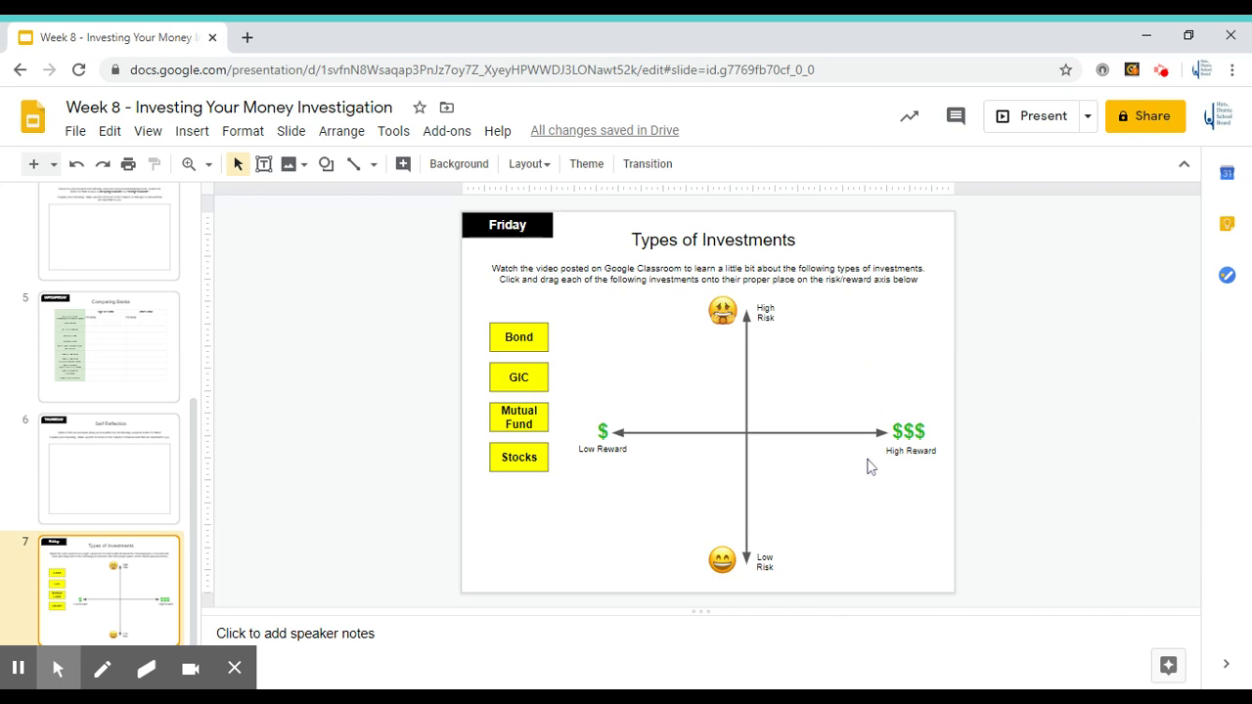
pyautogui.moveTo(834, 373)
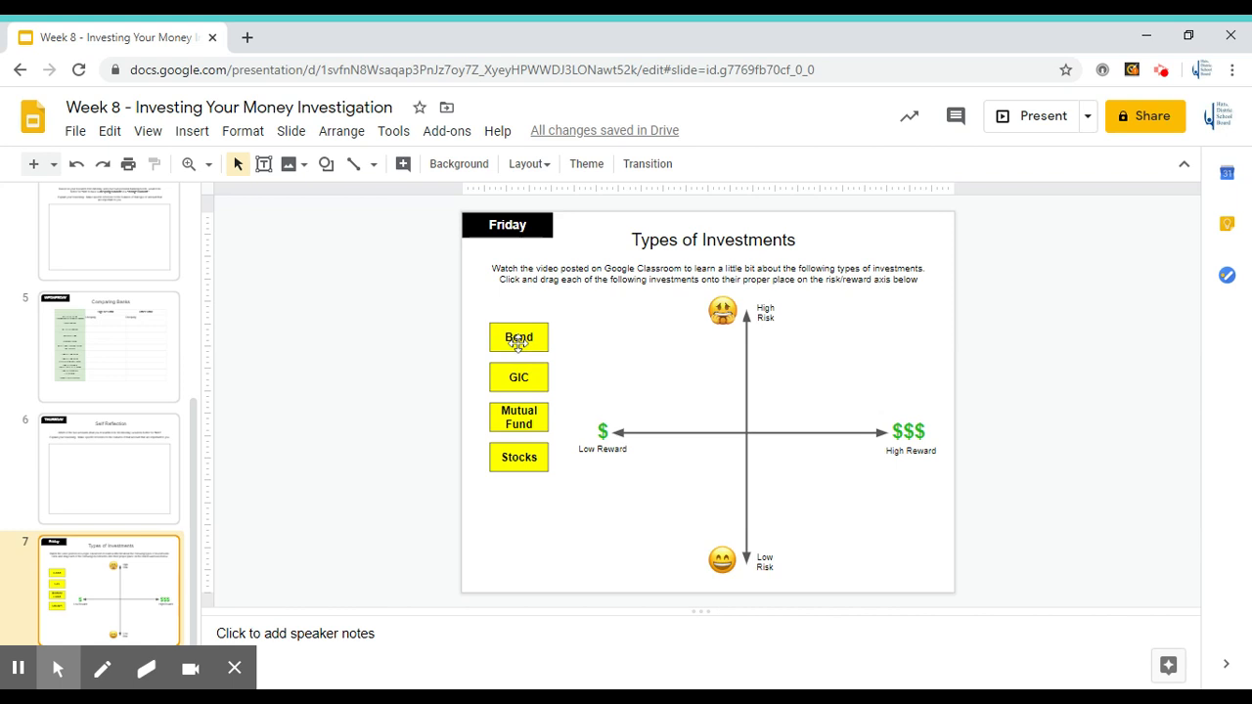
pyautogui.moveTo(520, 345)
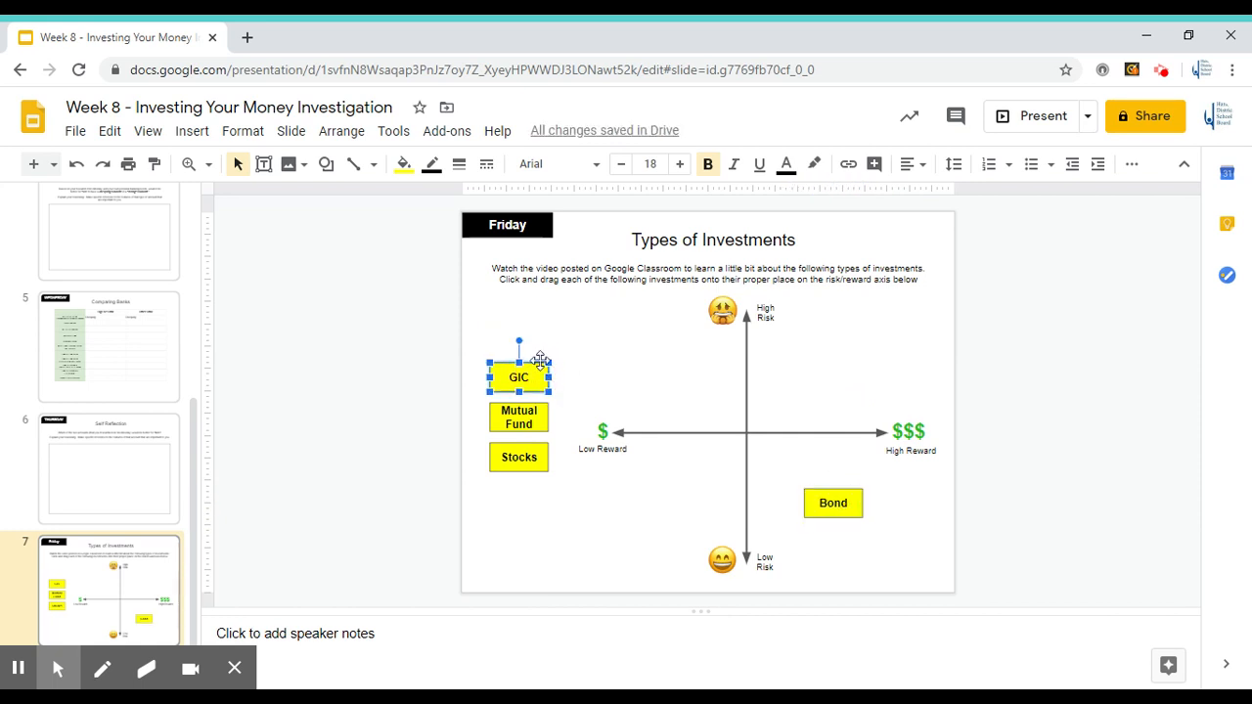
# Step: Drag the GIC box onto the diagram, settling it just above the reward axis left of centre
pyautogui.moveTo(518, 376); pyautogui.dragTo(700, 381)
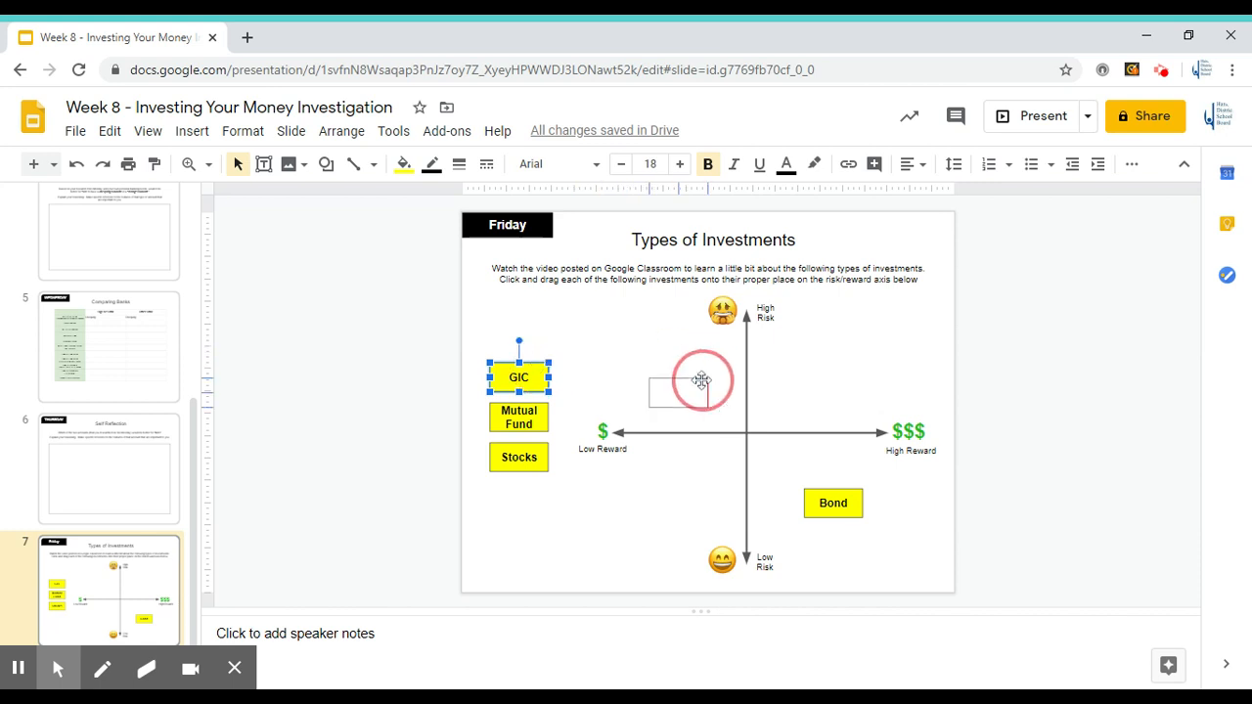
pyautogui.moveTo(518, 375); pyautogui.dragTo(678, 391)
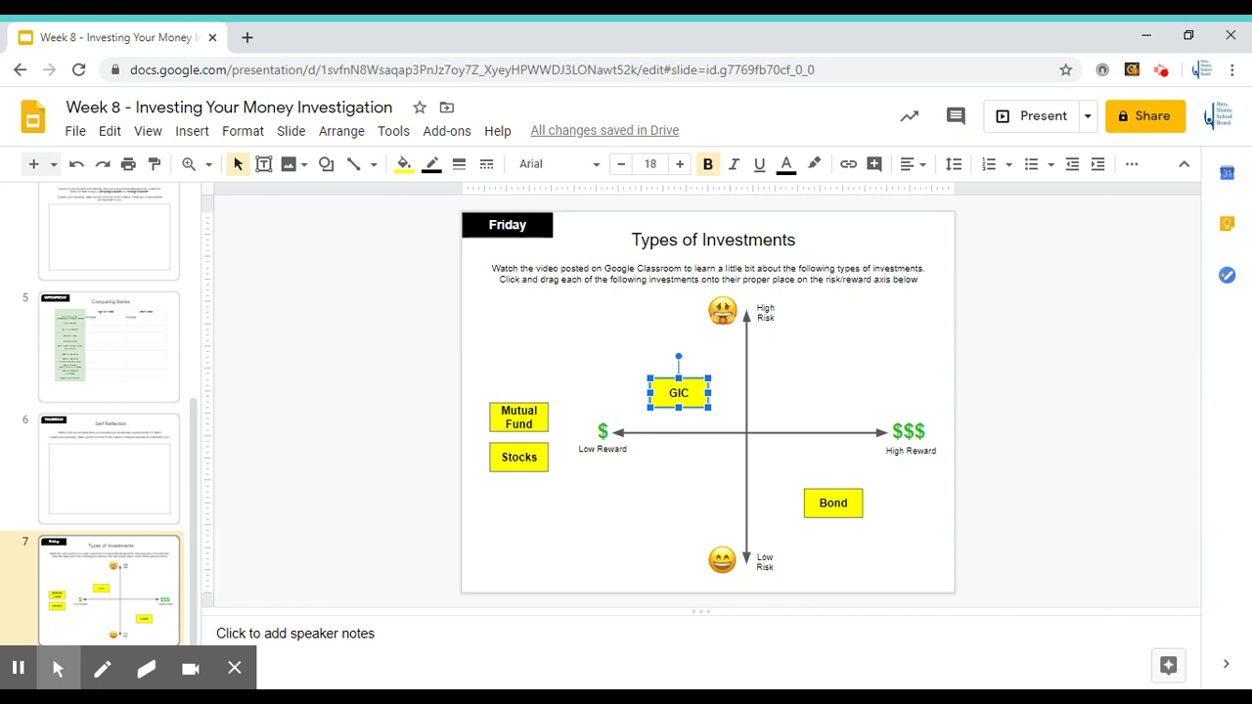
pyautogui.moveTo(819, 450)
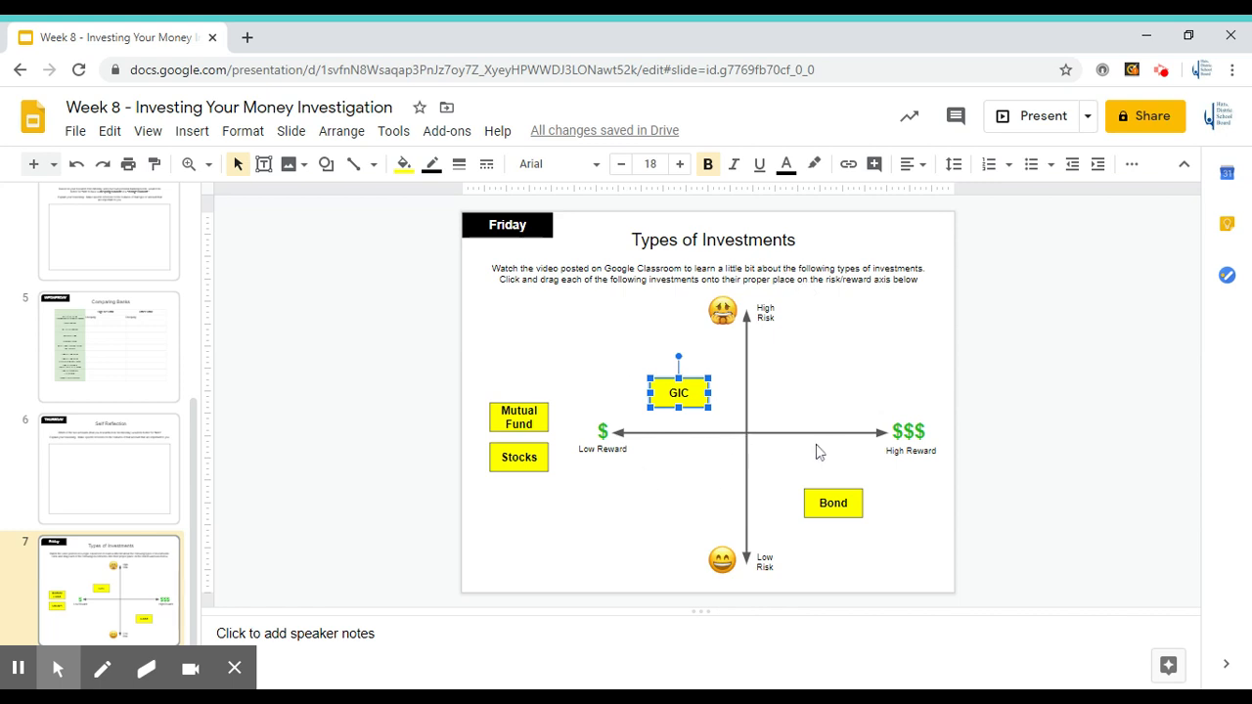